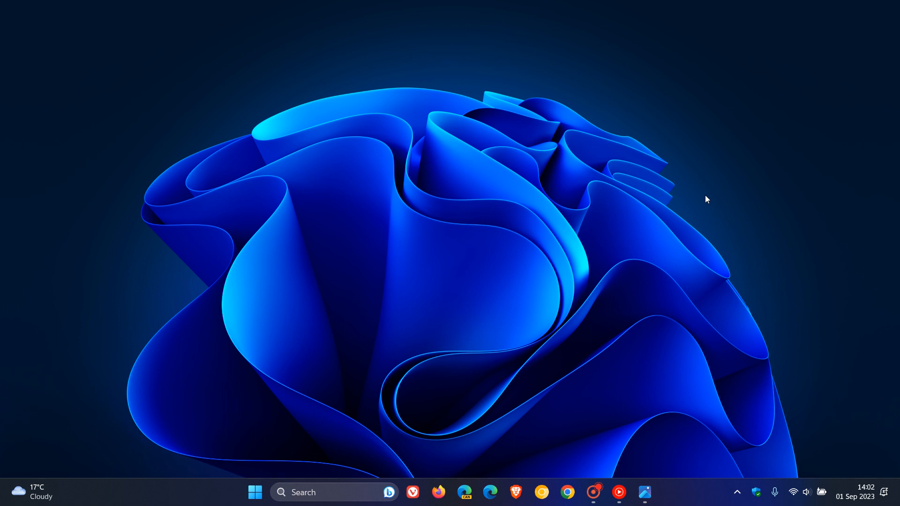
mouse_move(657, 229)
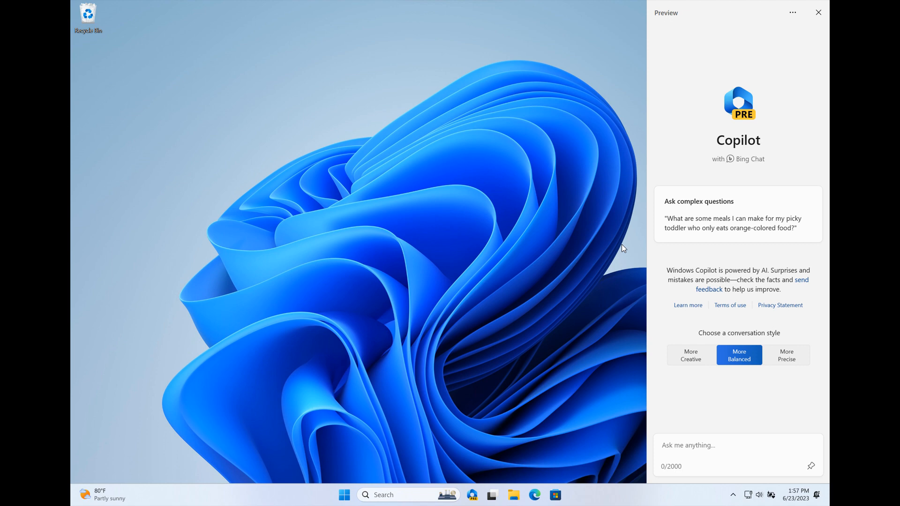
key(alt+tab)
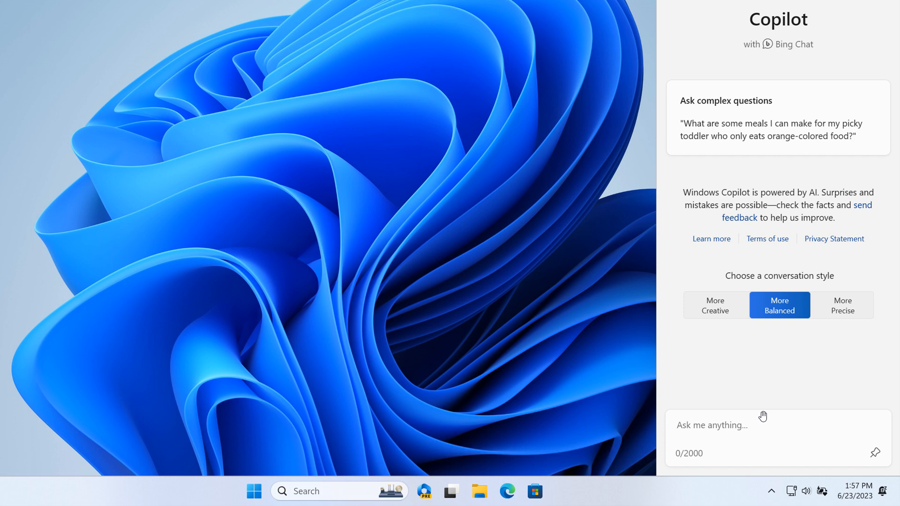
mouse_move(768, 365)
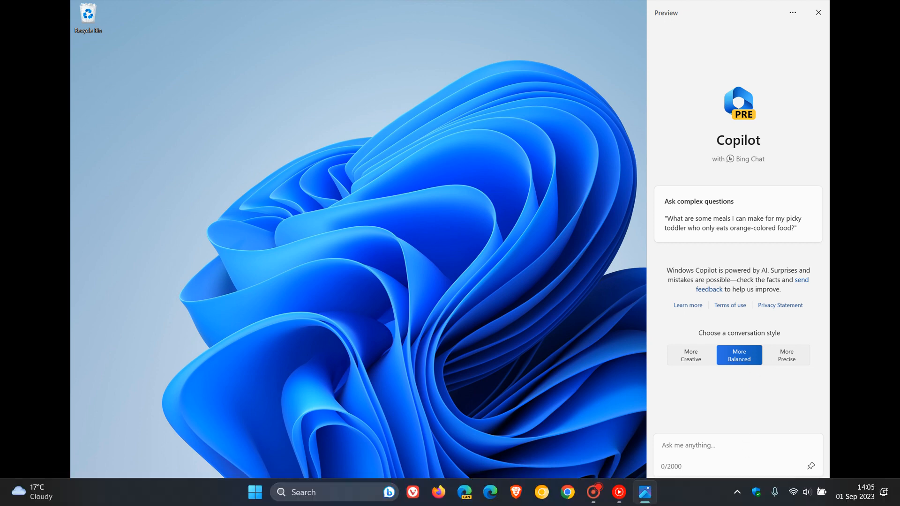
- Dismiss the Copilot sidebar so only the blue-bloom desktop and taskbar remain
click(819, 12)
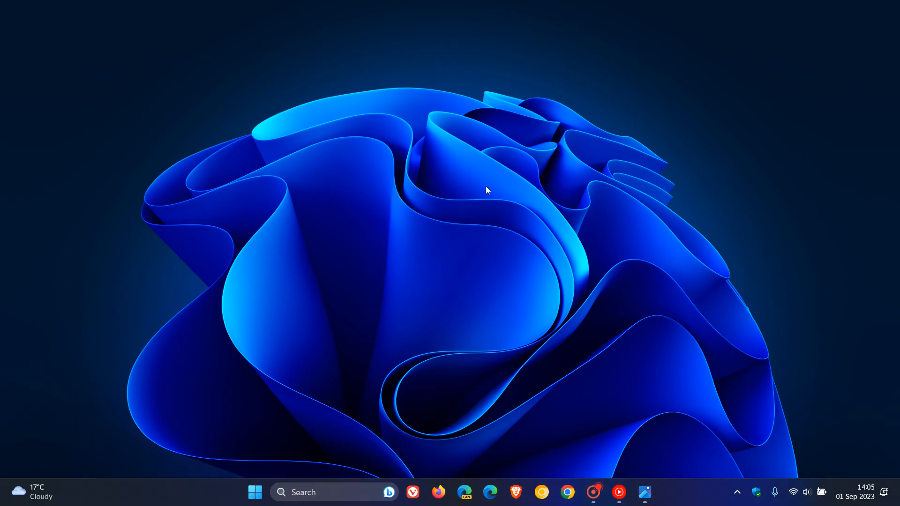
mouse_move(609, 164)
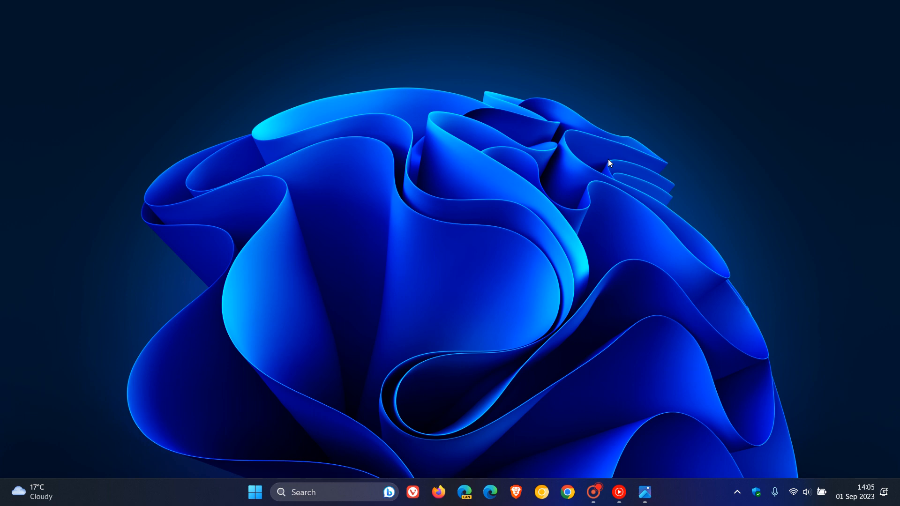